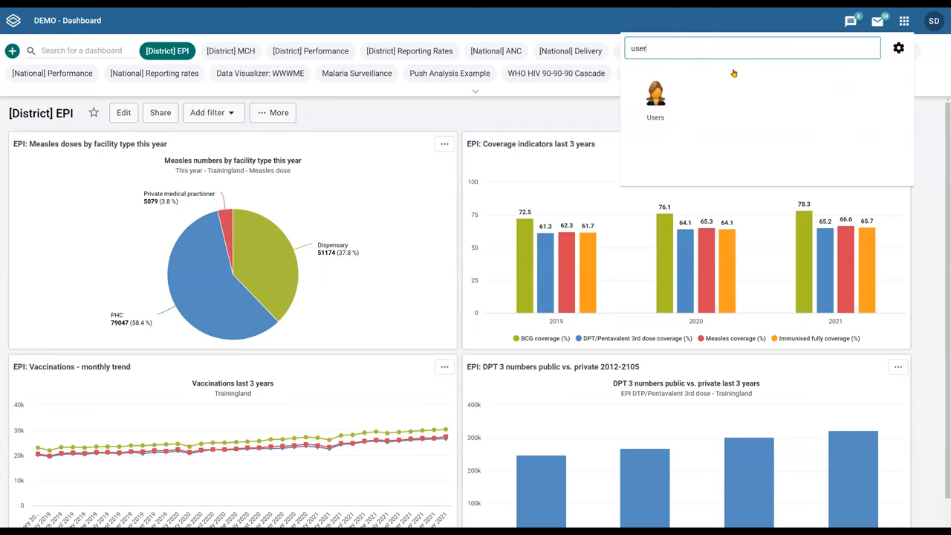
# Step: Launch the User Management app from the dashboard's app search
pyautogui.click(654, 97)
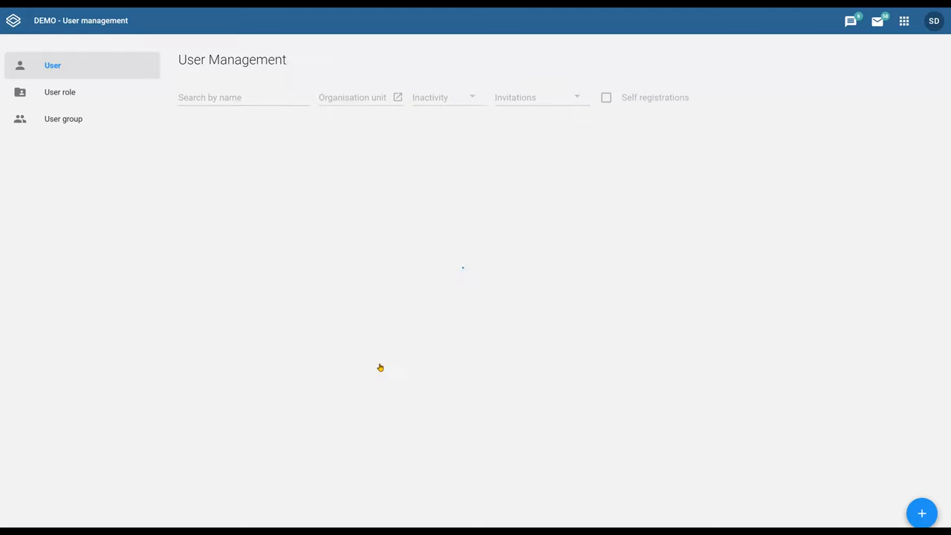
# Step: Search users by name for ANC, Clinic and case, then switch to the User group list
pyautogui.write('ANC')
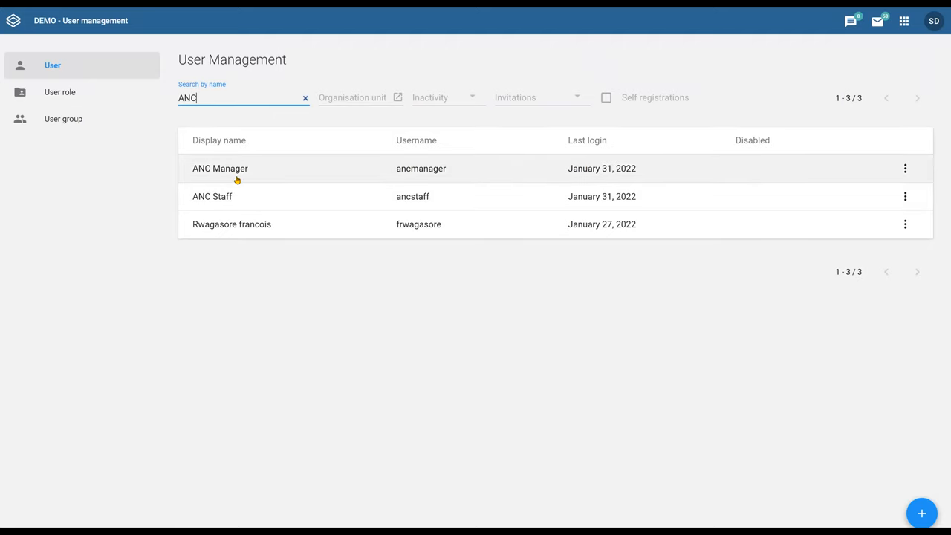
pyautogui.moveTo(236, 181)
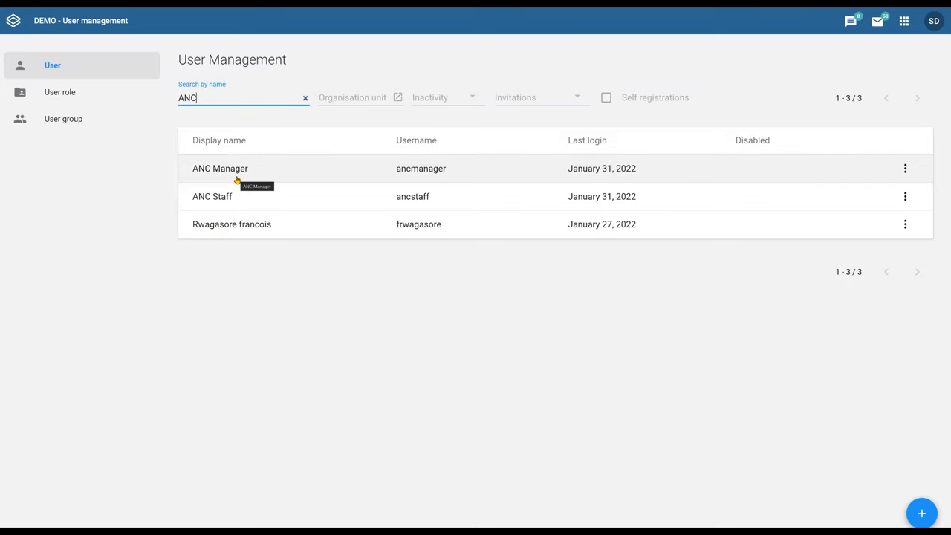
pyautogui.write('Clinic')
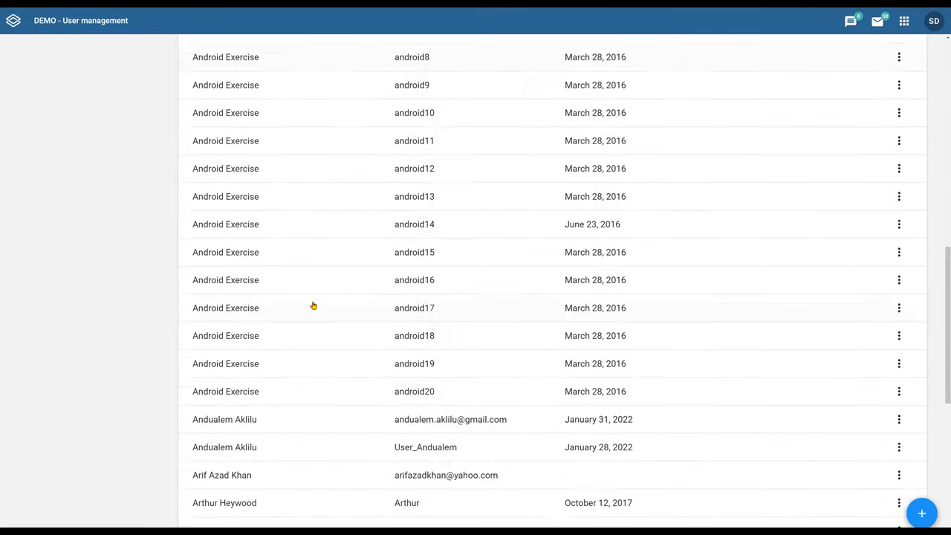
pyautogui.scroll(-3)
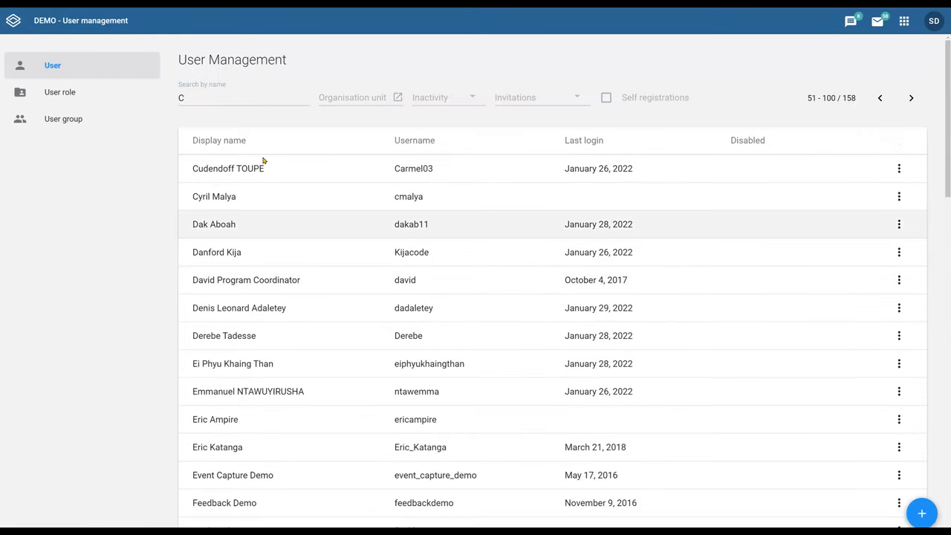
pyautogui.write('case')
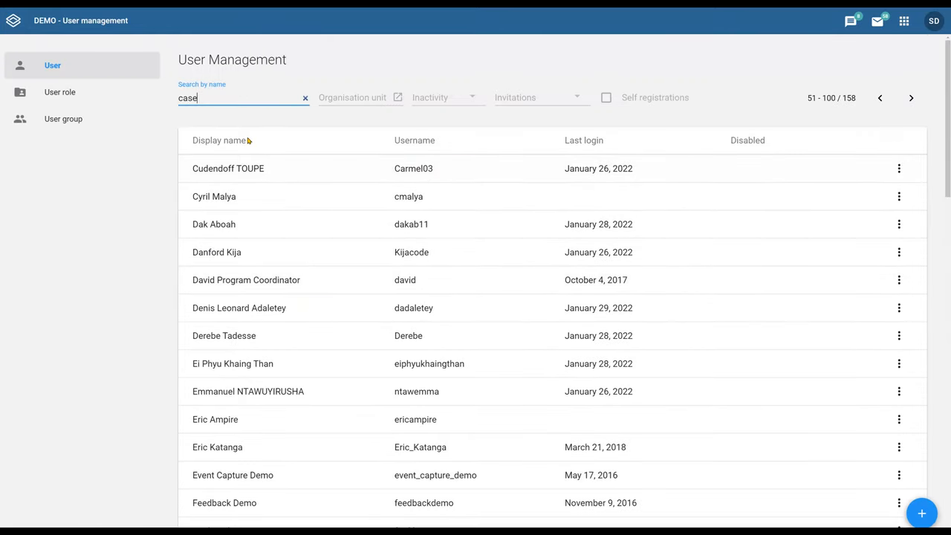
pyautogui.press('Enter')
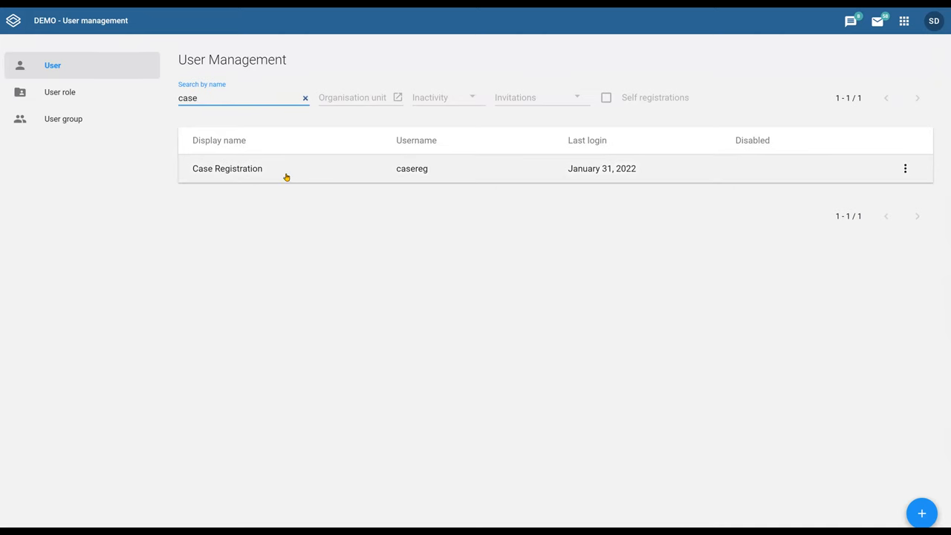
pyautogui.click(63, 119)
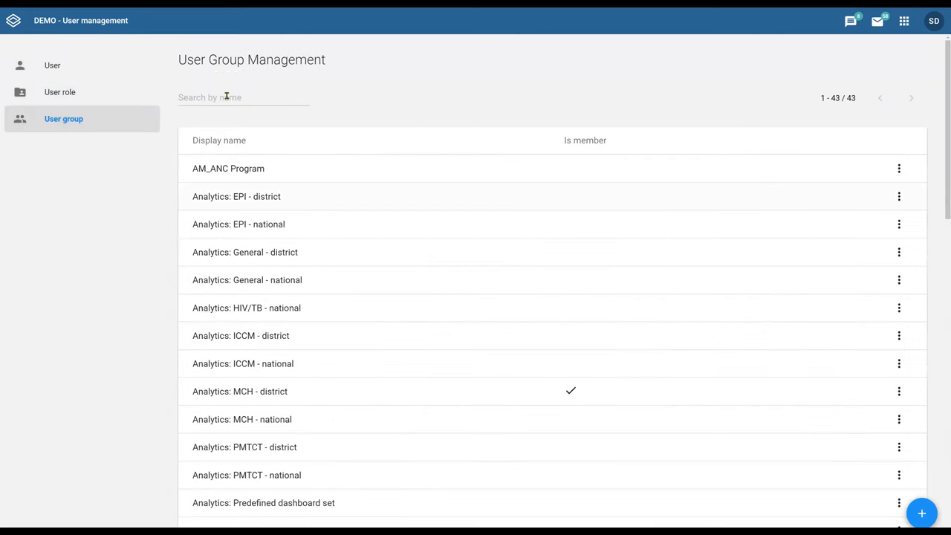
# Step: Search user groups for clinic and ANC, then open the Clinic Registration group for editing
pyautogui.write('clinic')
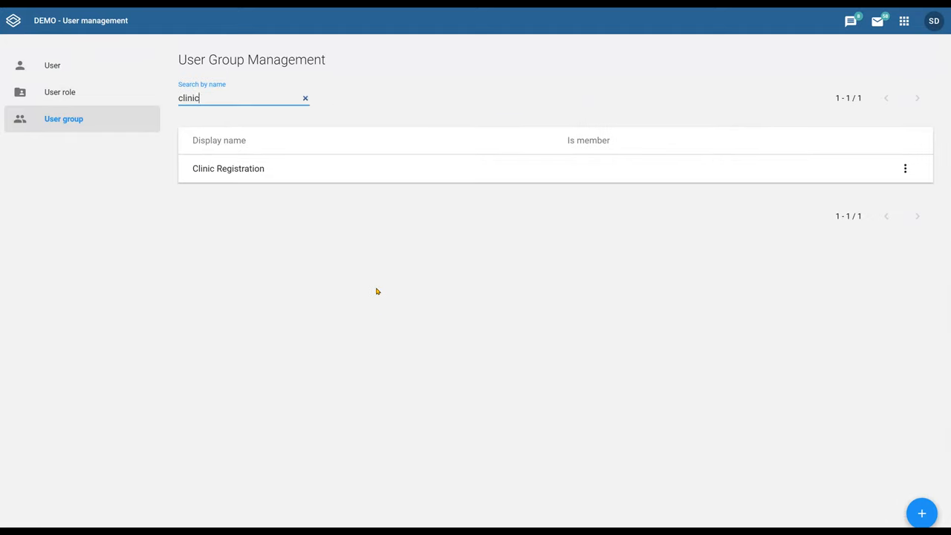
pyautogui.moveTo(382, 279)
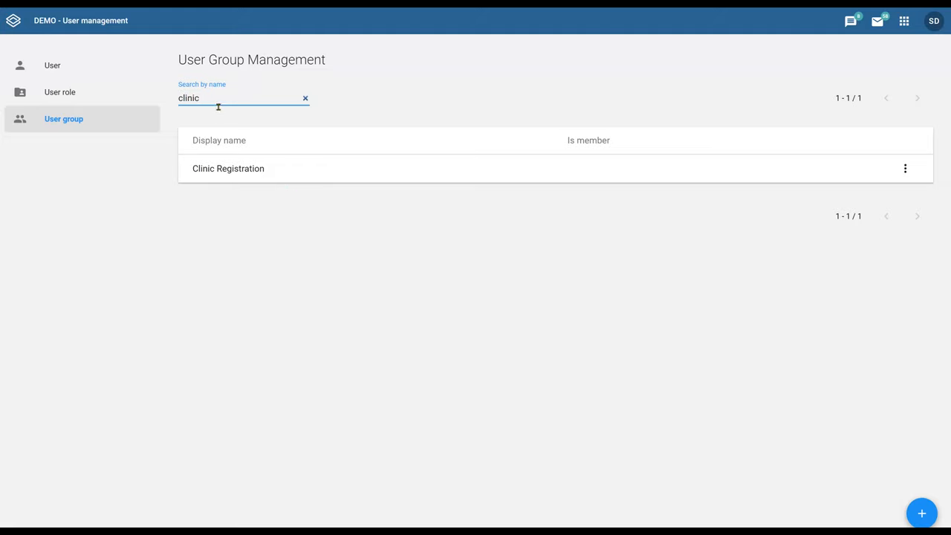
pyautogui.write('ANC')
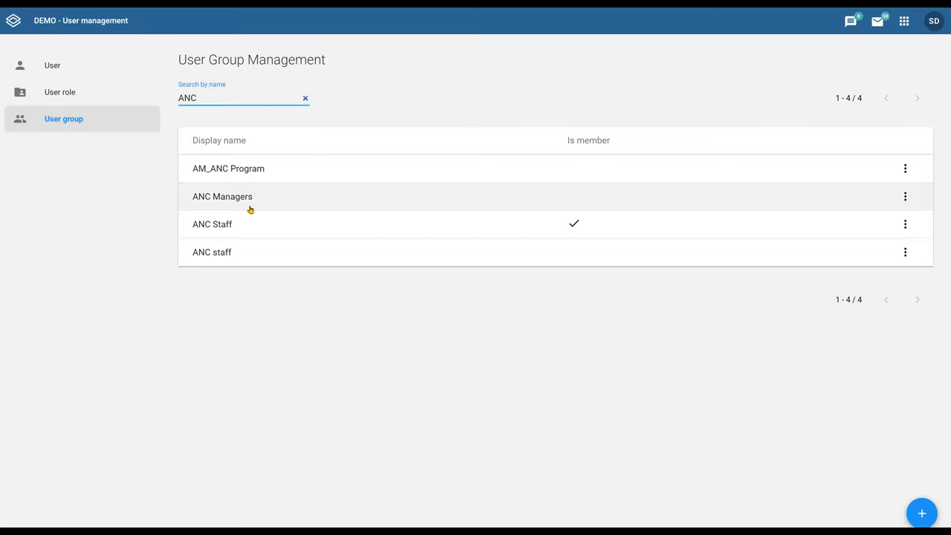
pyautogui.moveTo(241, 198)
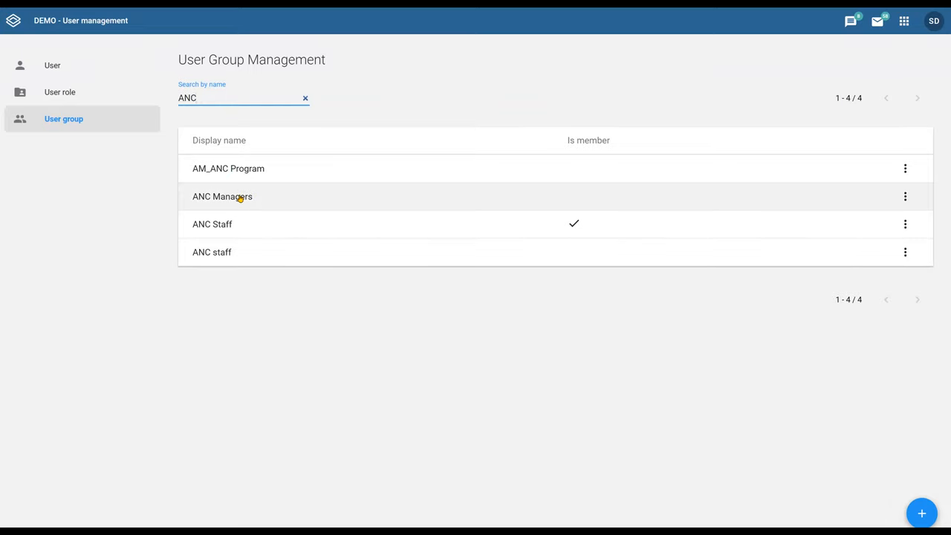
pyautogui.moveTo(240, 196)
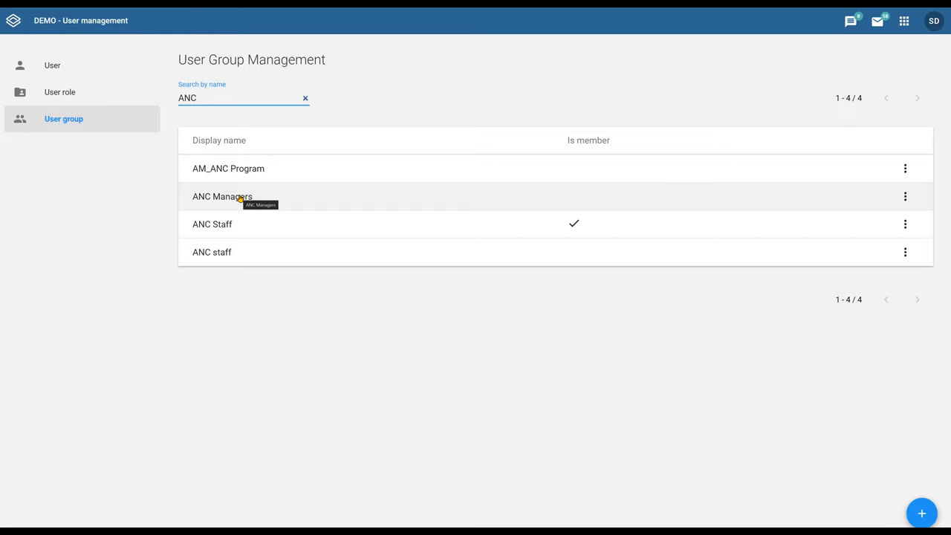
pyautogui.moveTo(245, 226)
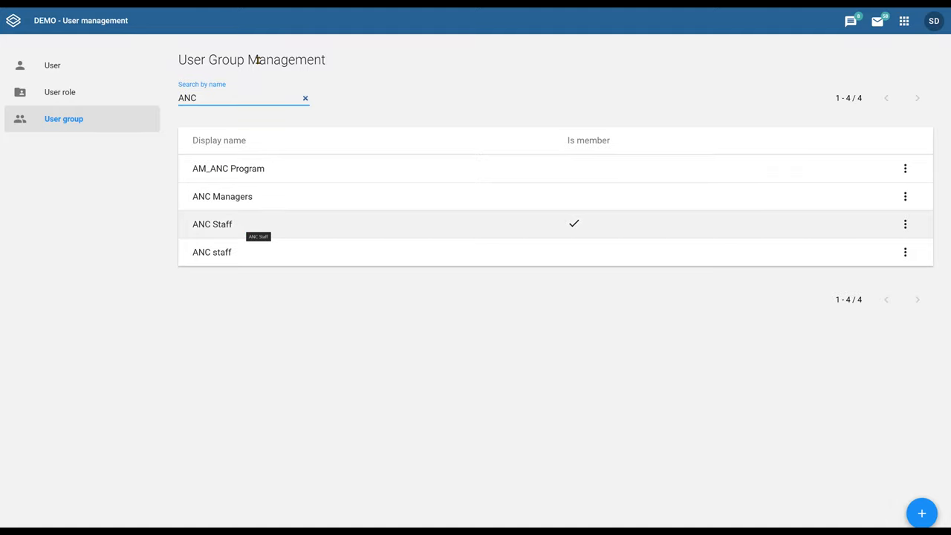
pyautogui.write('clinic')
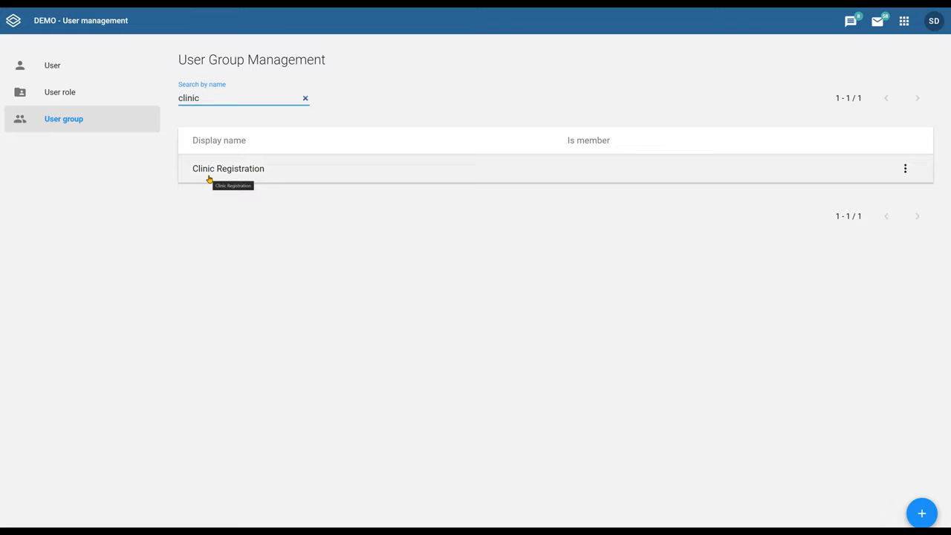
pyautogui.click(229, 168)
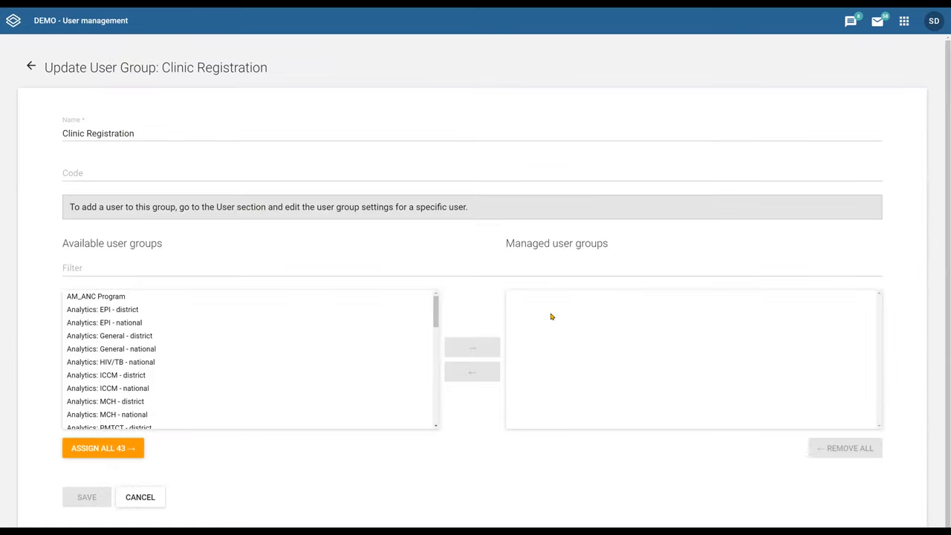
pyautogui.moveTo(389, 412)
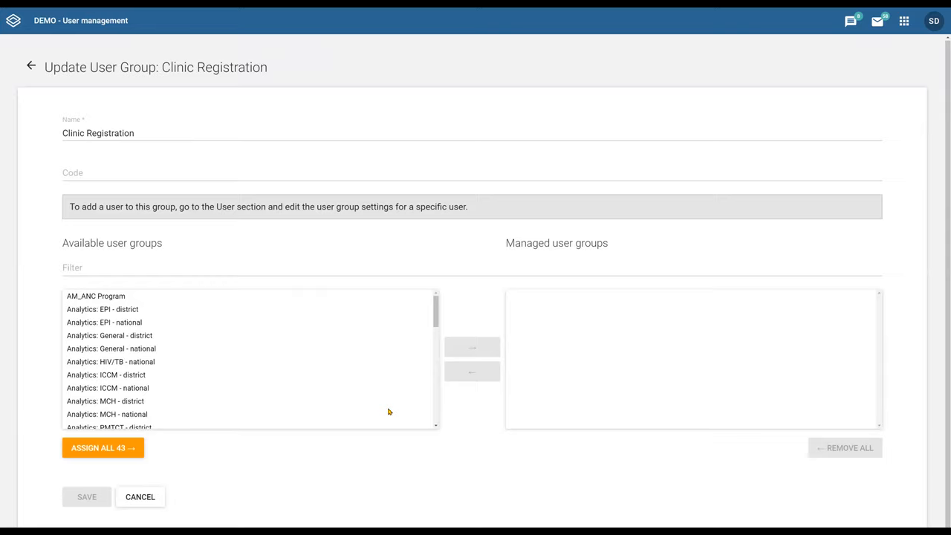
pyautogui.moveTo(353, 397)
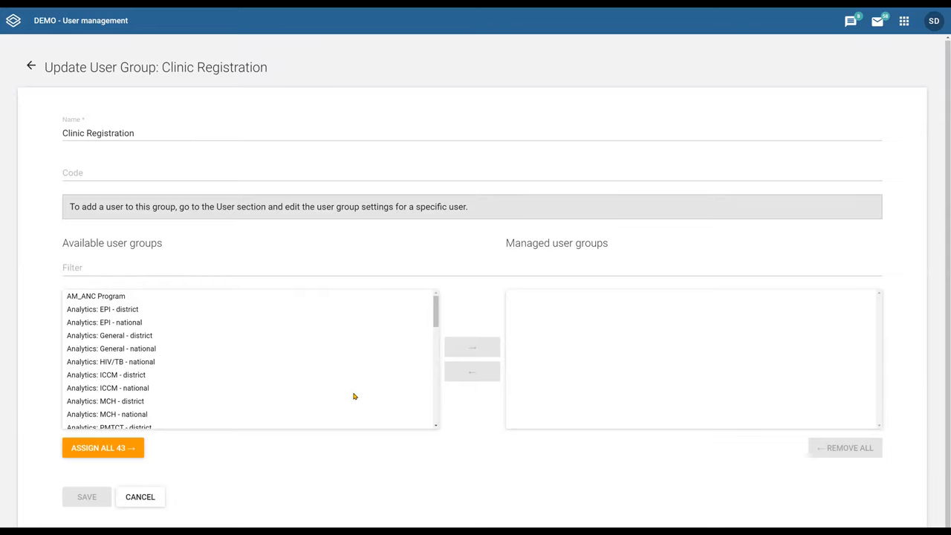
pyautogui.moveTo(152, 512)
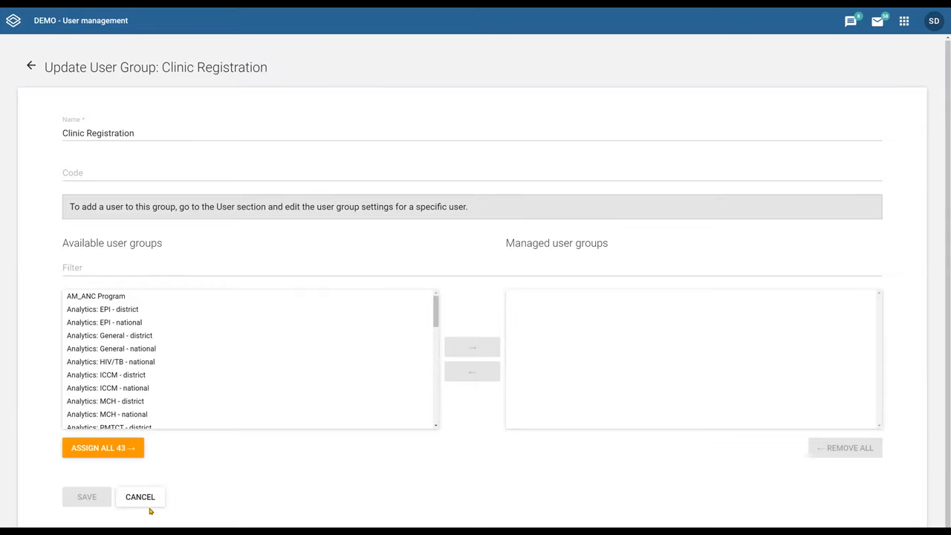
pyautogui.click(140, 497)
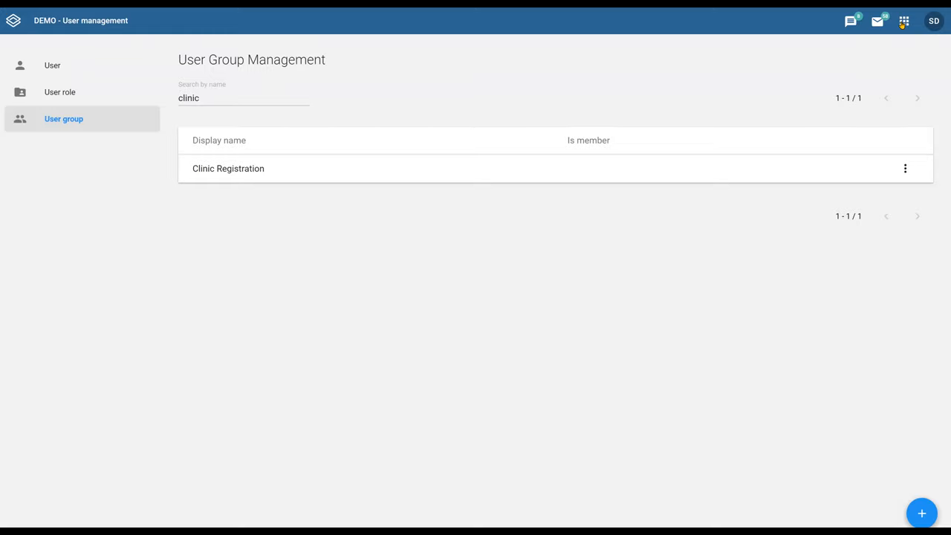